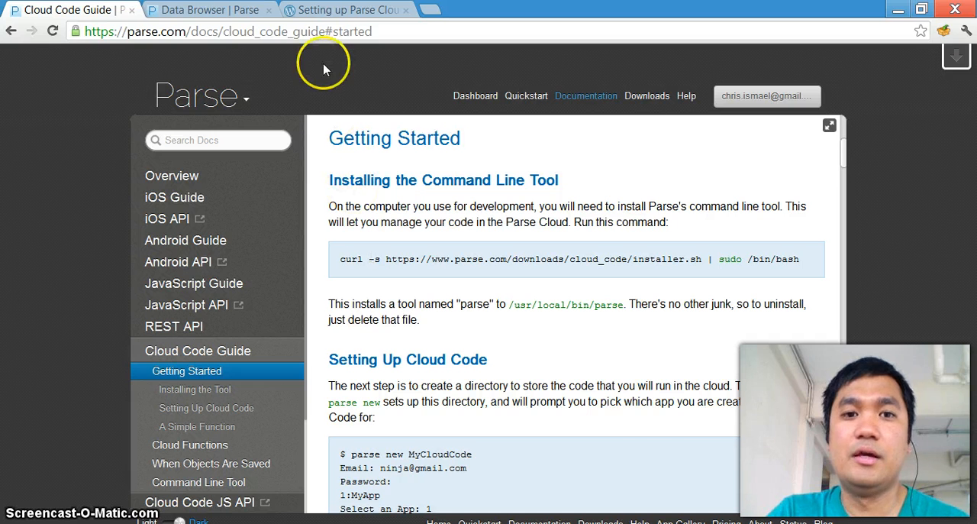
Switch to the Chrispogeek post on setting up Parse Cloud Code on Windows.
click(355, 9)
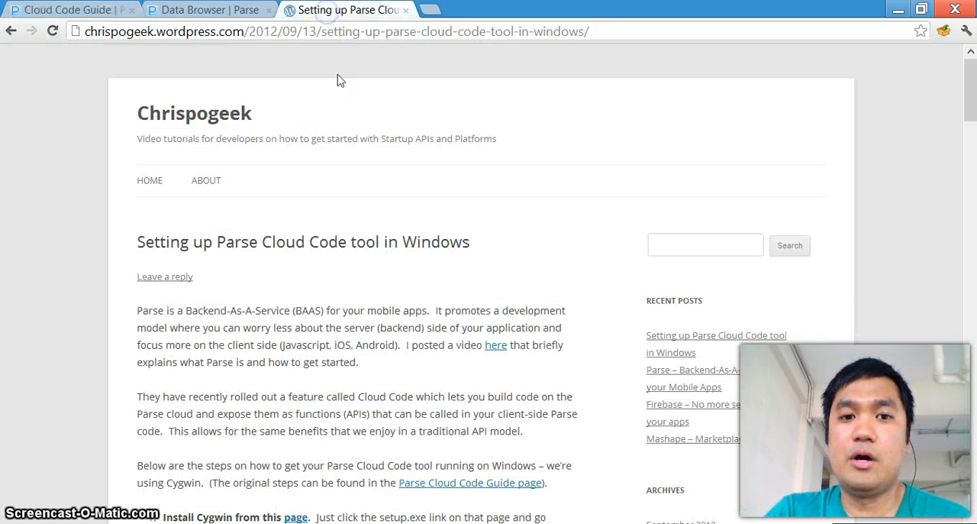
mouse_move(347, 236)
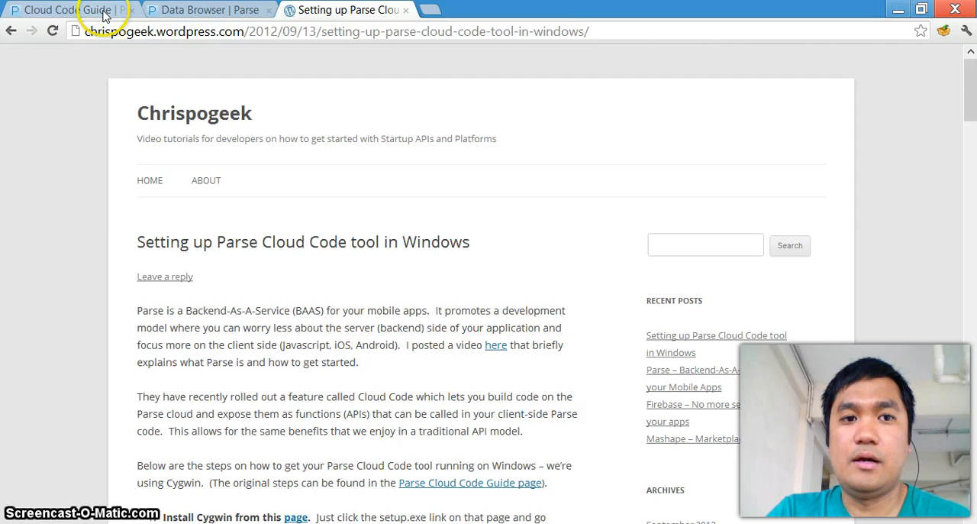
Return to the Parse Cloud Code Getting Started guide tab.
click(74, 9)
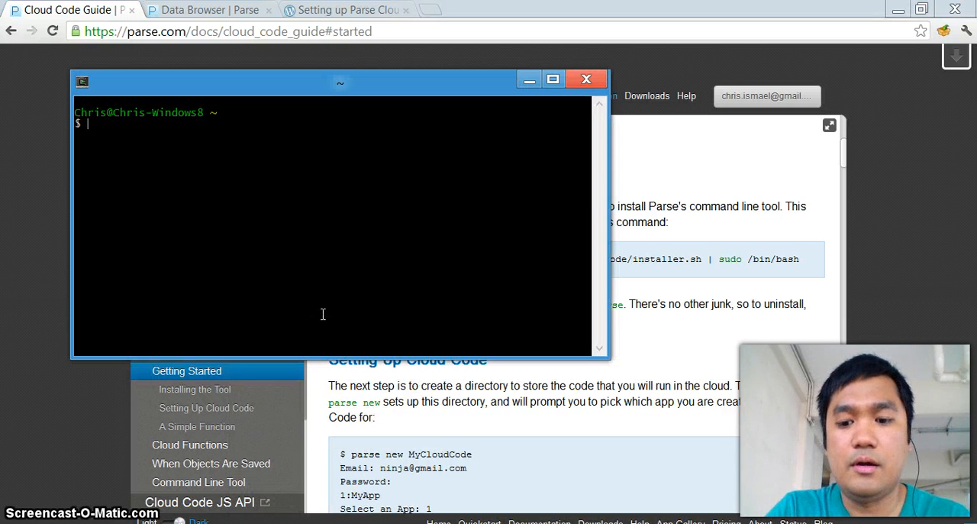
Navigate the terminal into the parse folder and toward the MyCloudCode project.
text(cd parse)
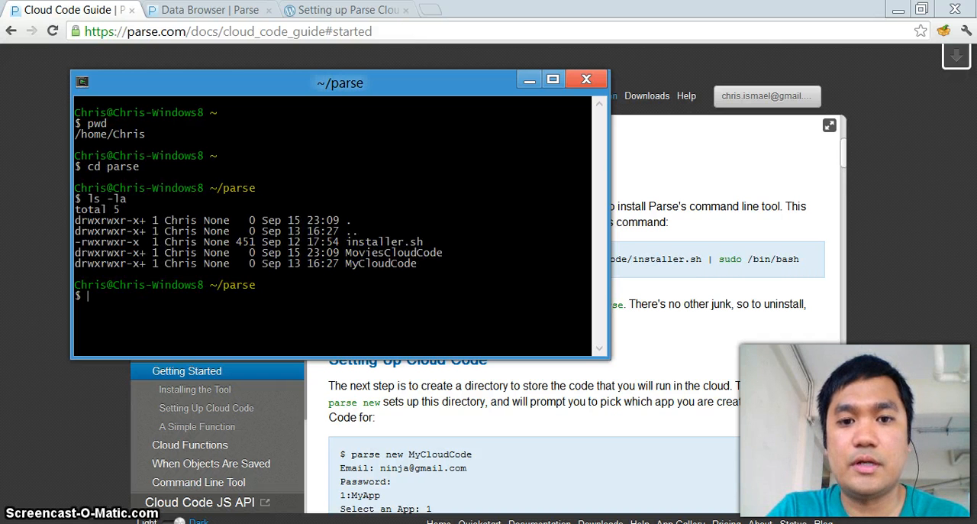
text(c)
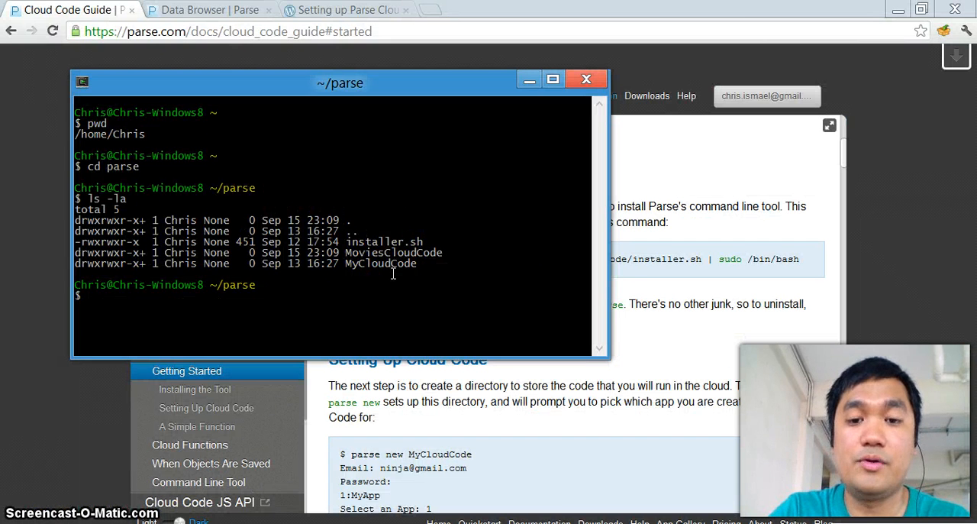
text(parse new My)
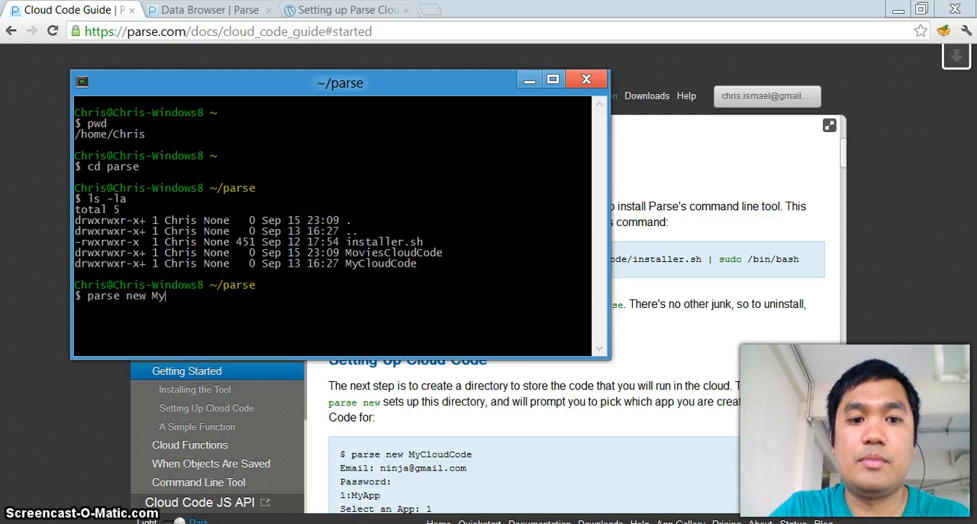
text(CloudCode)
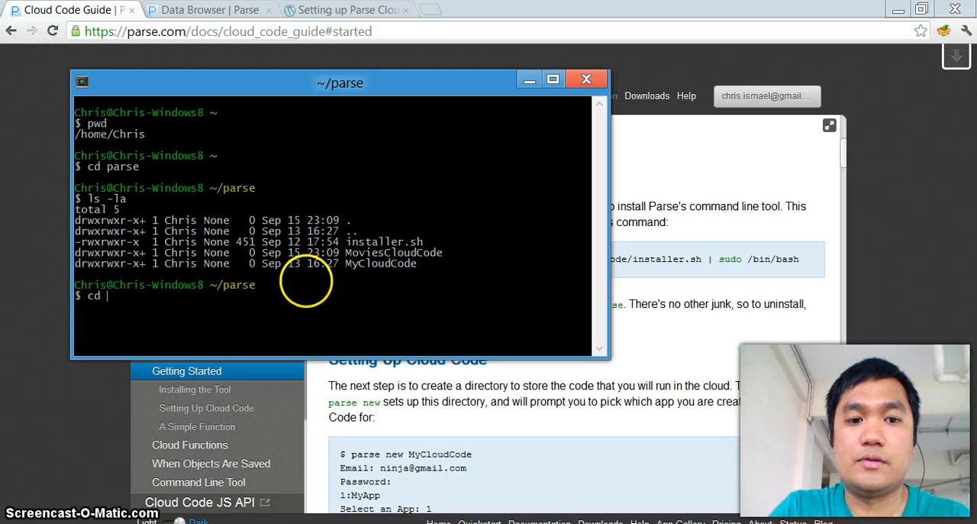
text(MyCloudC)
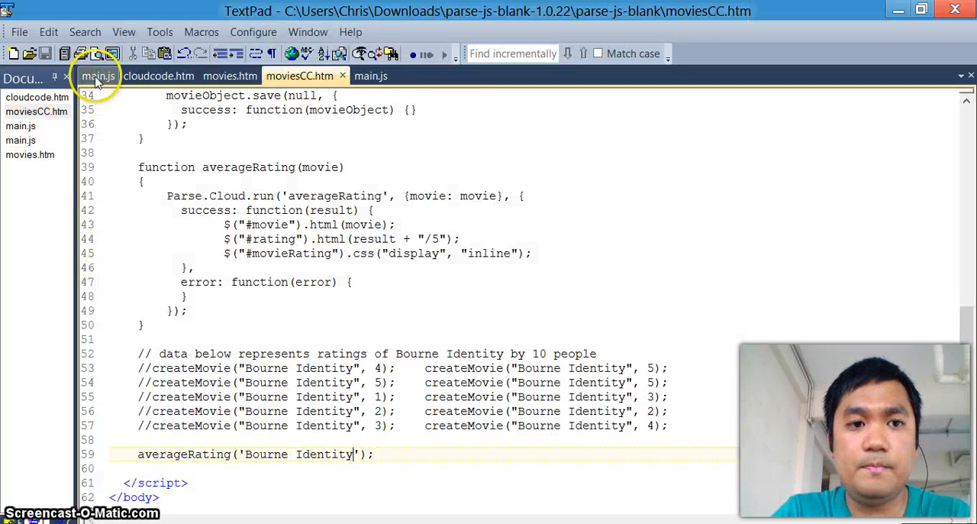
Bring up MyCloudCode's cloud main.js with the default hello function.
click(94, 76)
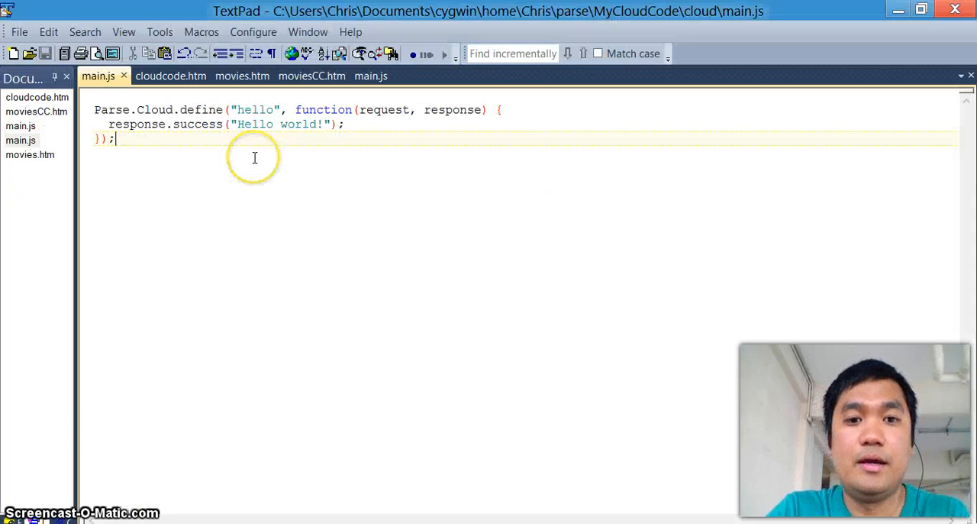
mouse_move(254, 159)
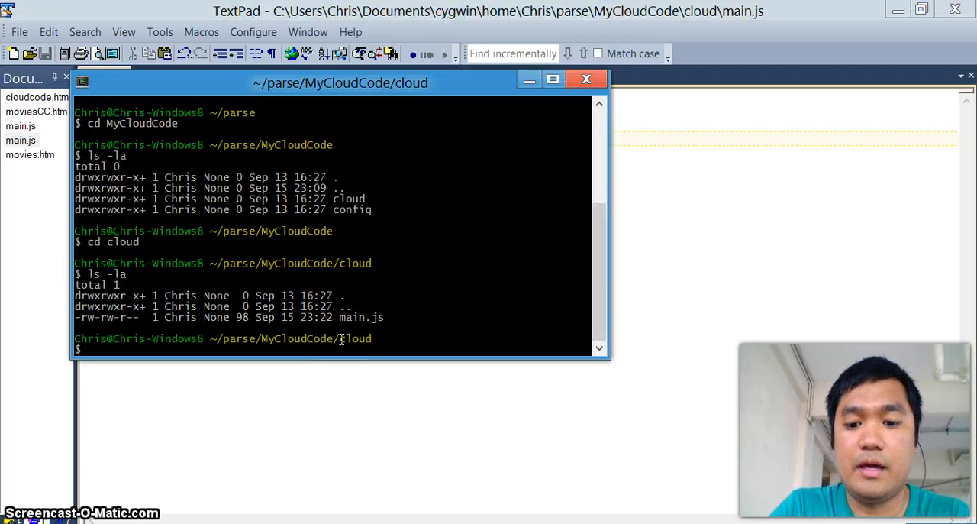
Start the parse command from the MyCloudCode cloud folder.
text(pa)
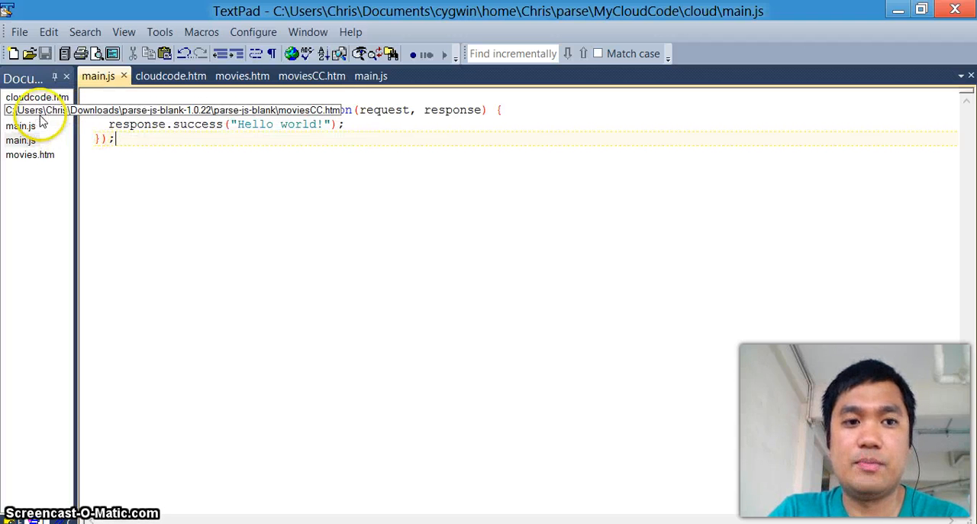
Switch to another open project file in TextPad's Document Selector.
click(171, 76)
text(chrisismael.com/parse/)
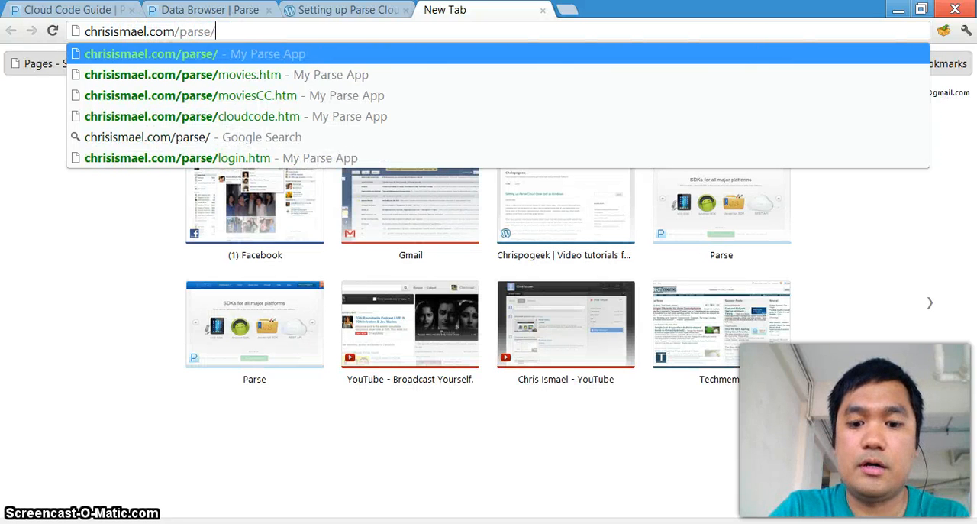
Load cloudcode.htm, acknowledge its Hello world! alert, and move to the Parse Data Browser.
click(195, 116)
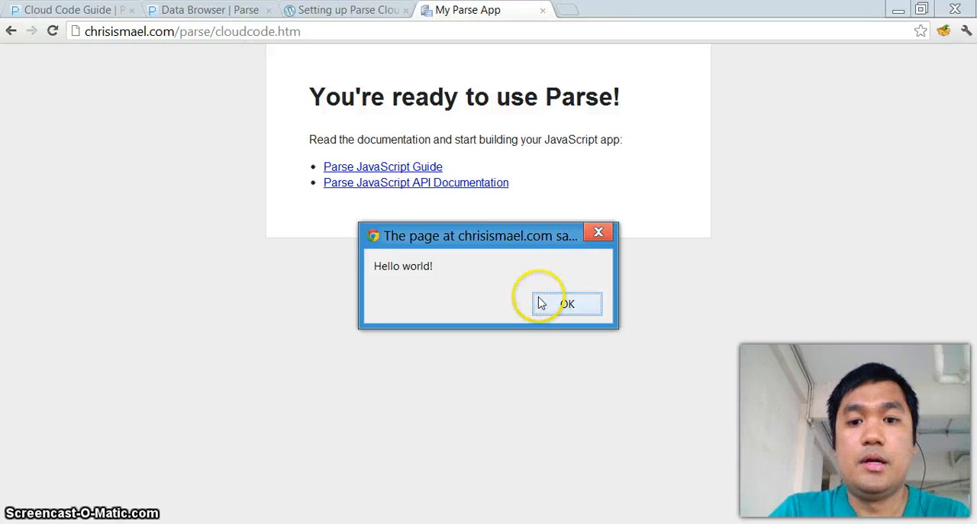
click(571, 302)
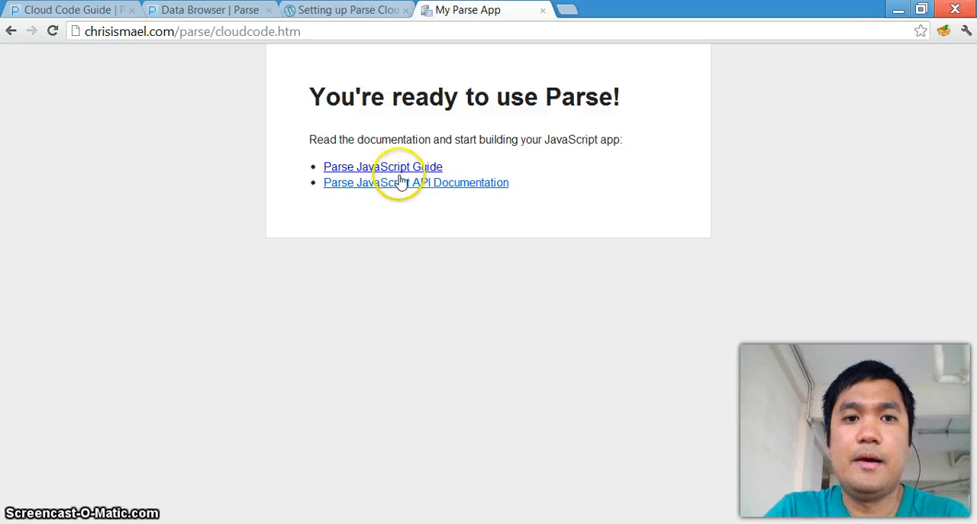
mouse_move(223, 12)
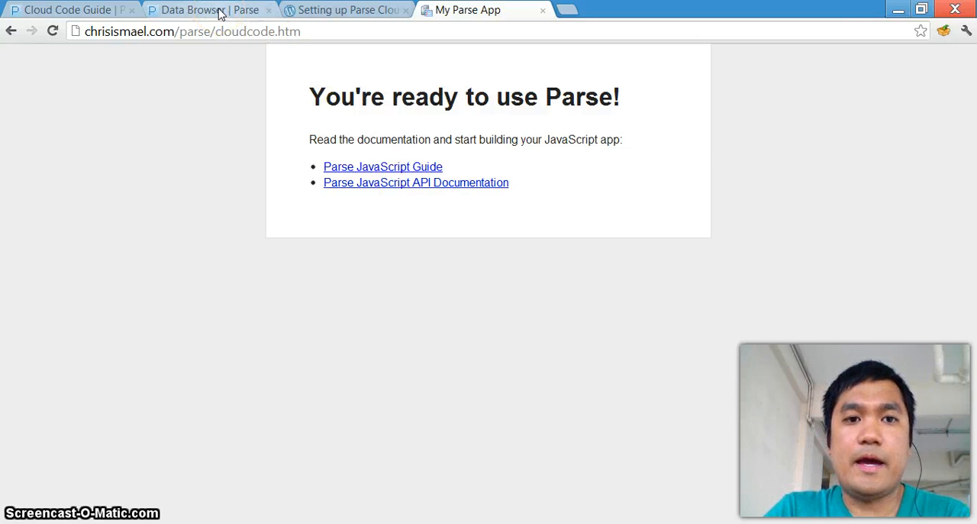
click(191, 11)
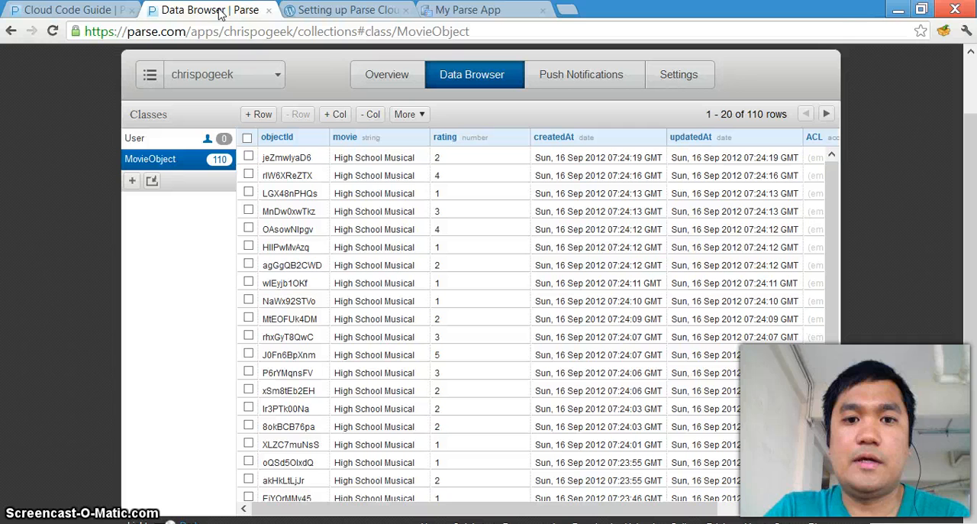
mouse_move(312, 287)
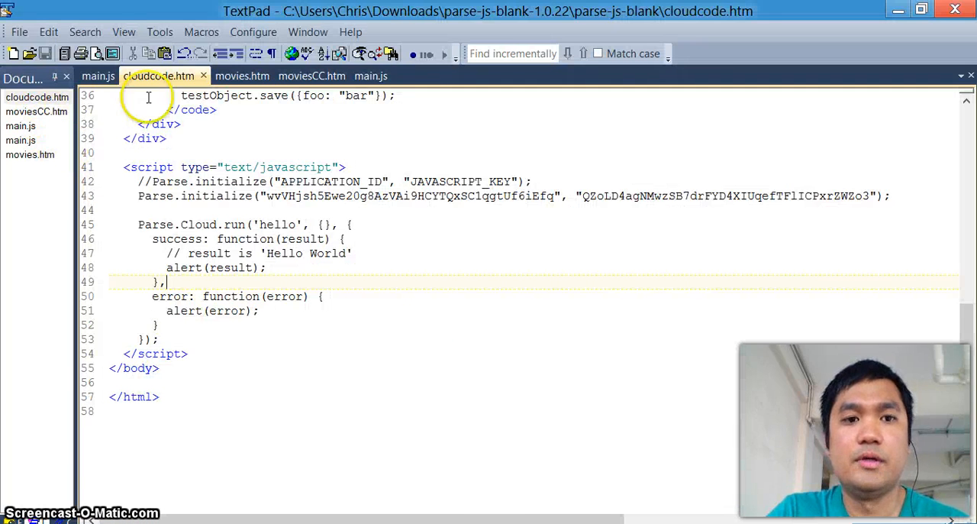
Bring up the page holding the client-side averageRating function.
click(236, 76)
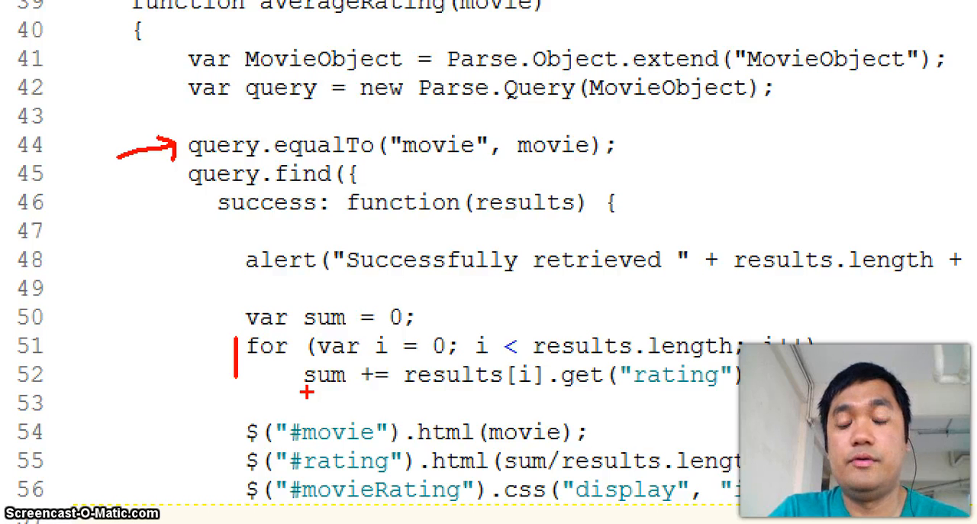
mouse_move(306, 174)
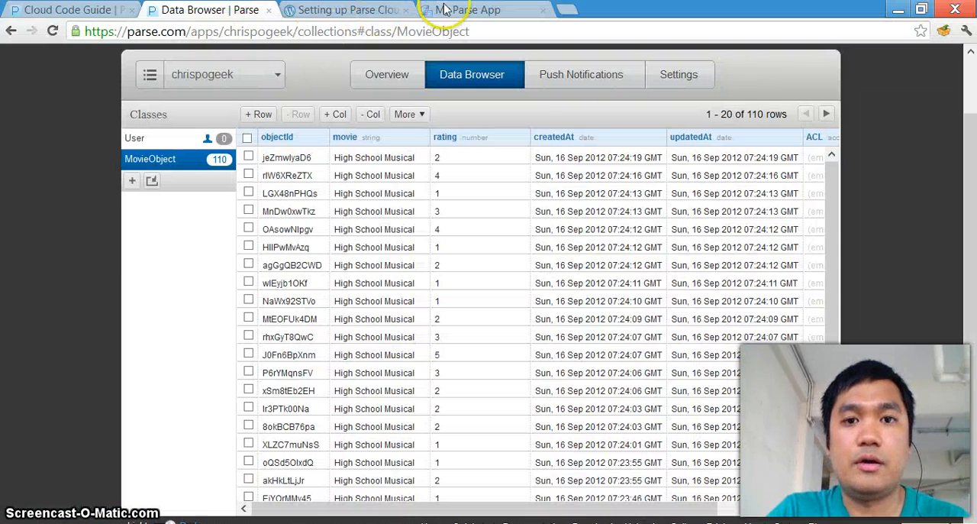
Switch to the My Parse App tab showing the movie ratings page.
click(490, 9)
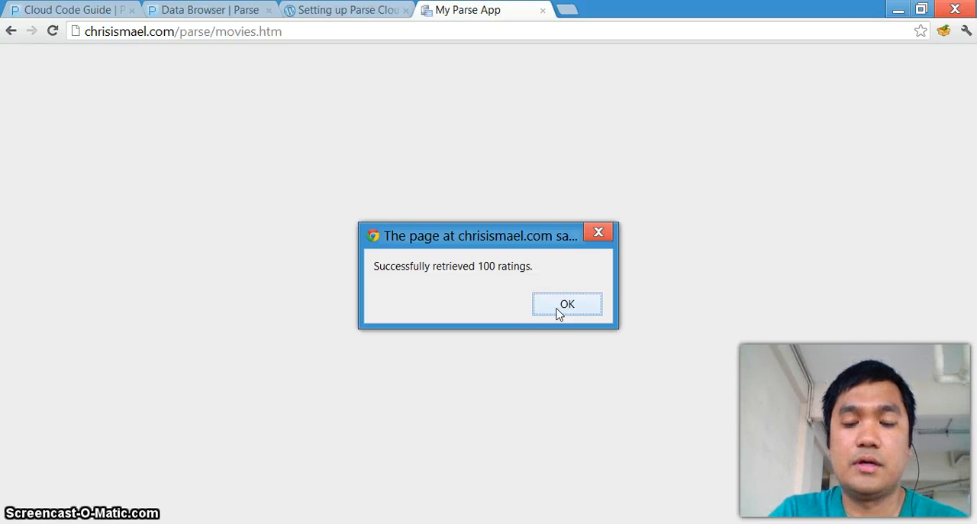
Dismiss the 'Successfully retrieved 100 ratings' alert.
click(569, 304)
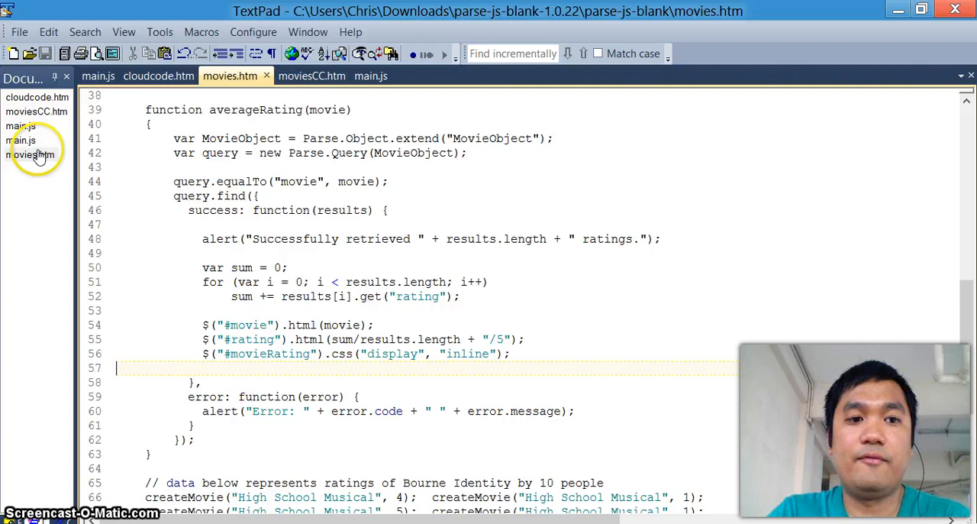
Switch to the MoviesCloudCode cloud/main.js file holding the movie lookup function.
click(23, 141)
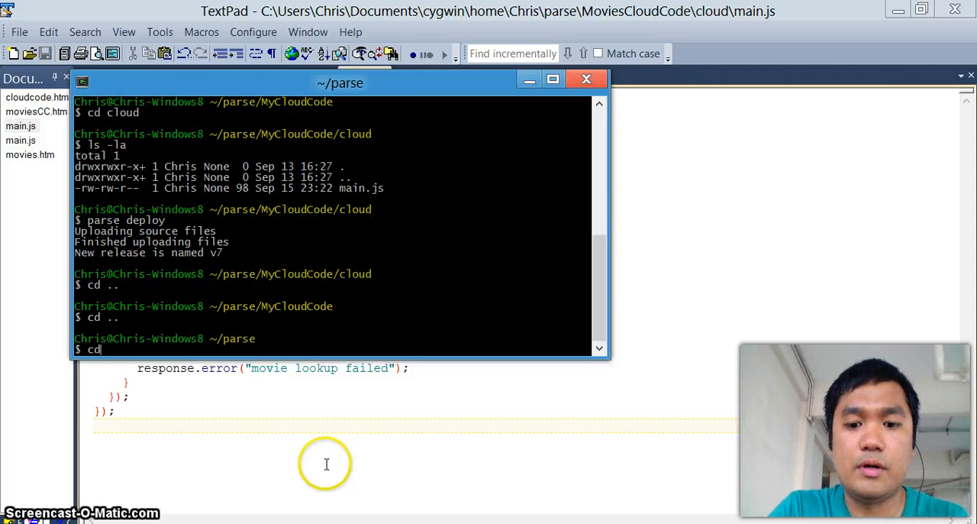
Enter the MoviesCloudCode folder with 'cd Mov*' and run 'parse deploy'.
text(Mov*)
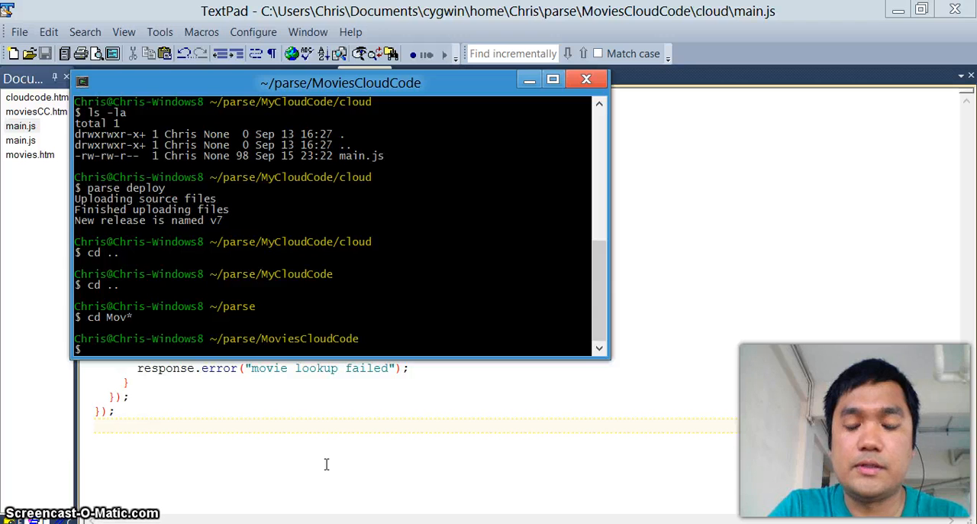
text(parse depl)
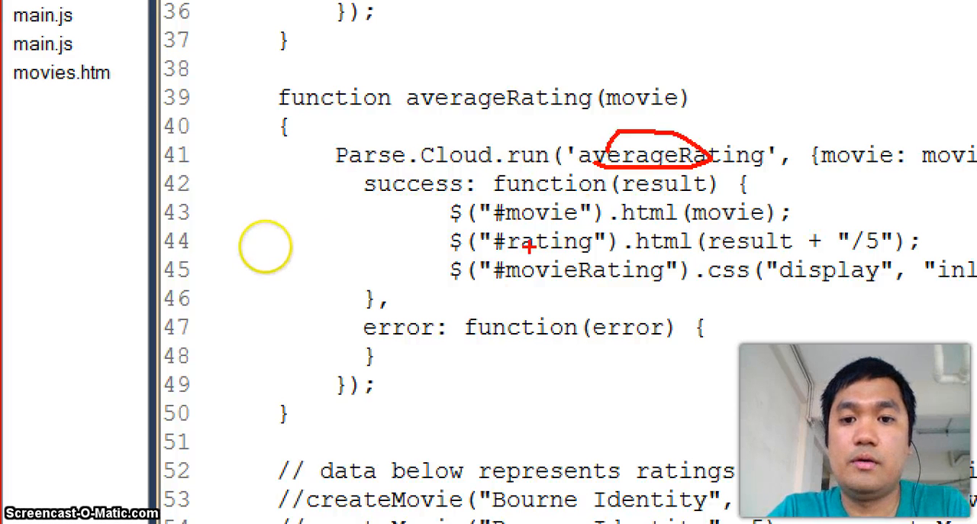
mouse_move(535, 258)
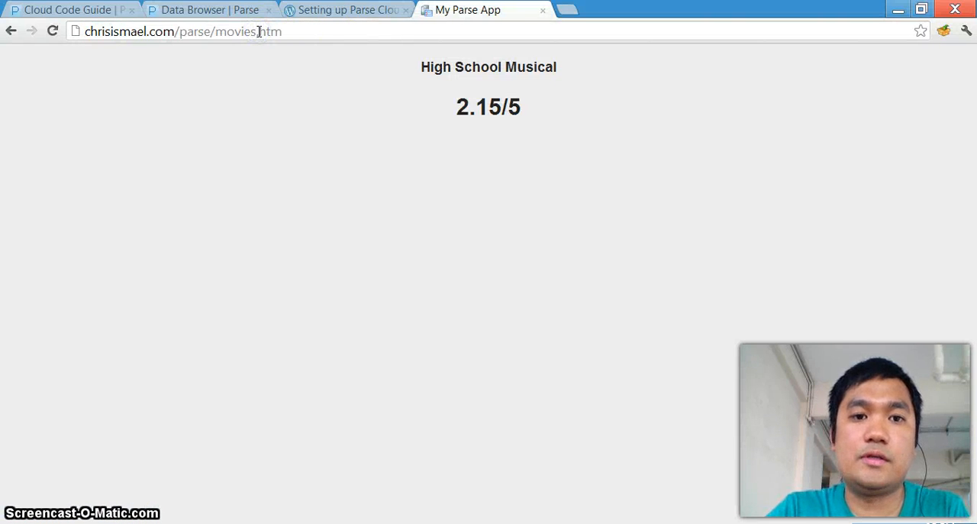
Load moviesCC.htm showing Bourne Identity at 3.4/5 and briefly highlight the 3.4 rating.
text(CC)
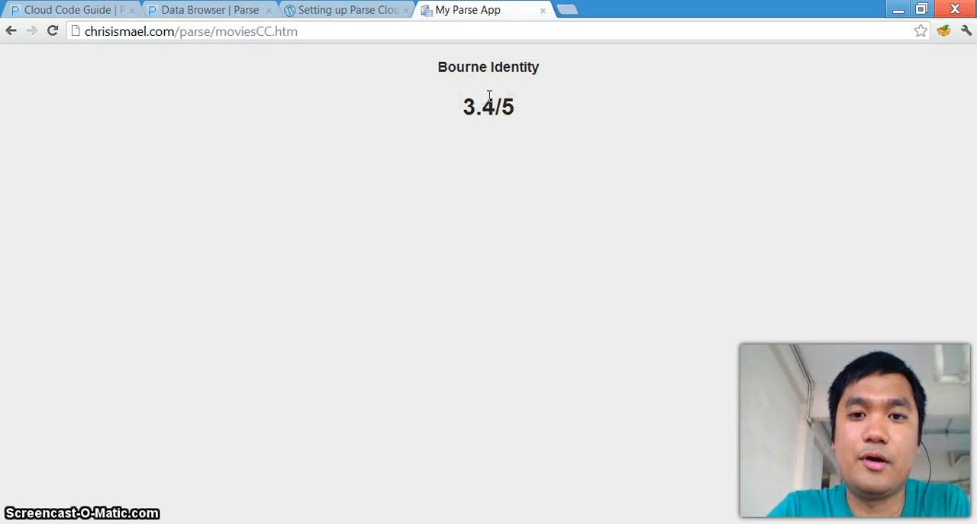
mouse_move(374, 79)
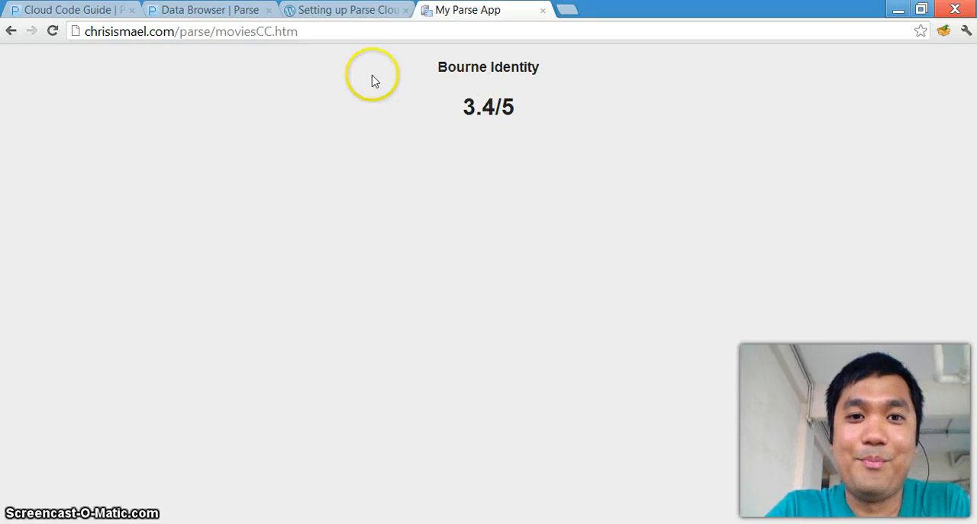
mouse_move(330, 81)
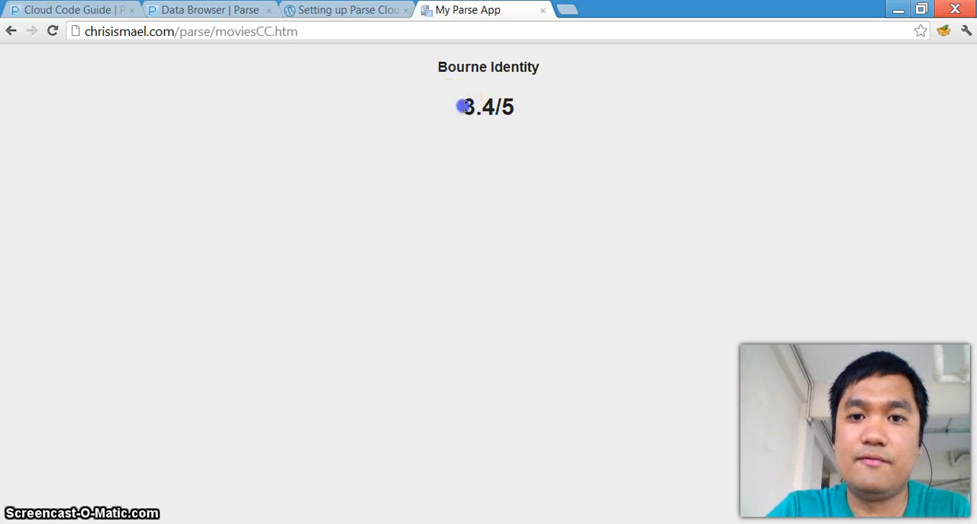
double_click(480, 107)
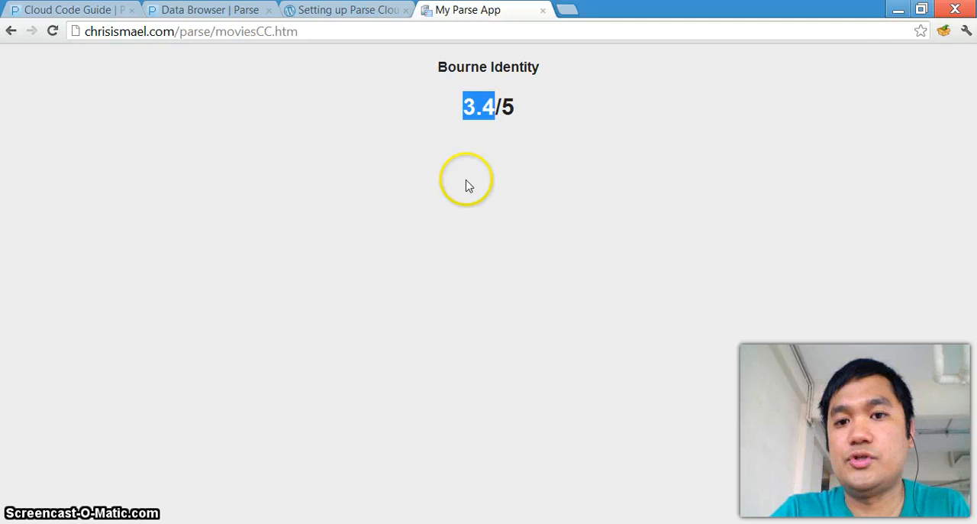
click(467, 182)
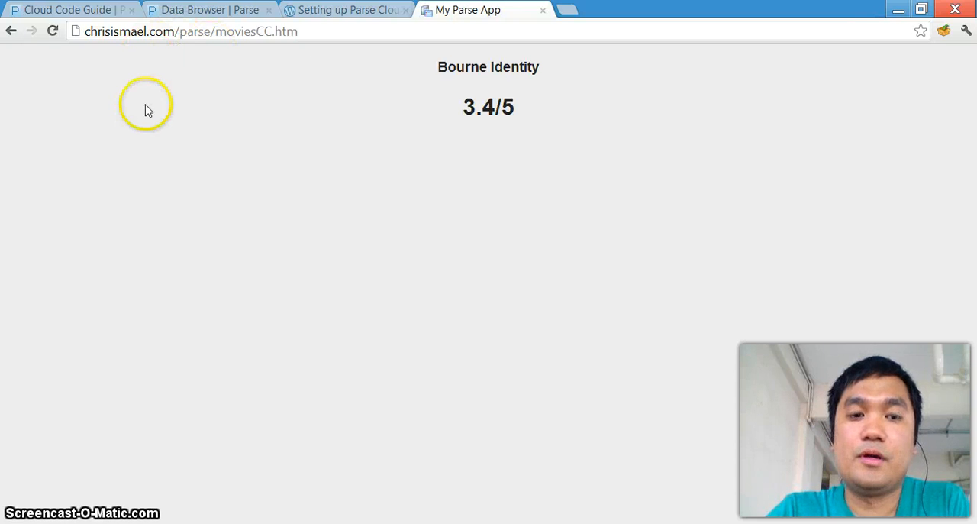
mouse_move(79, 14)
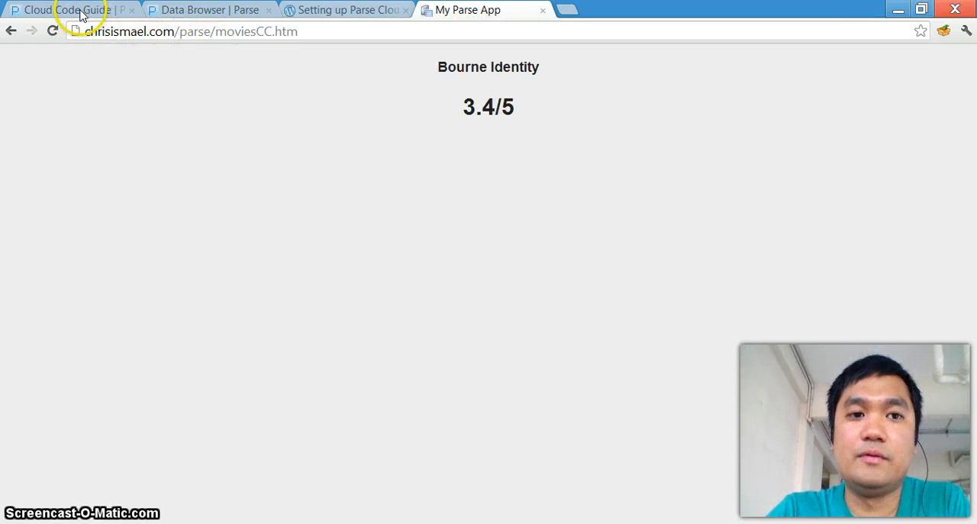
Review the Cloud Code Guide and the Windows setup blog post, ending on the Getting Started guide.
click(73, 13)
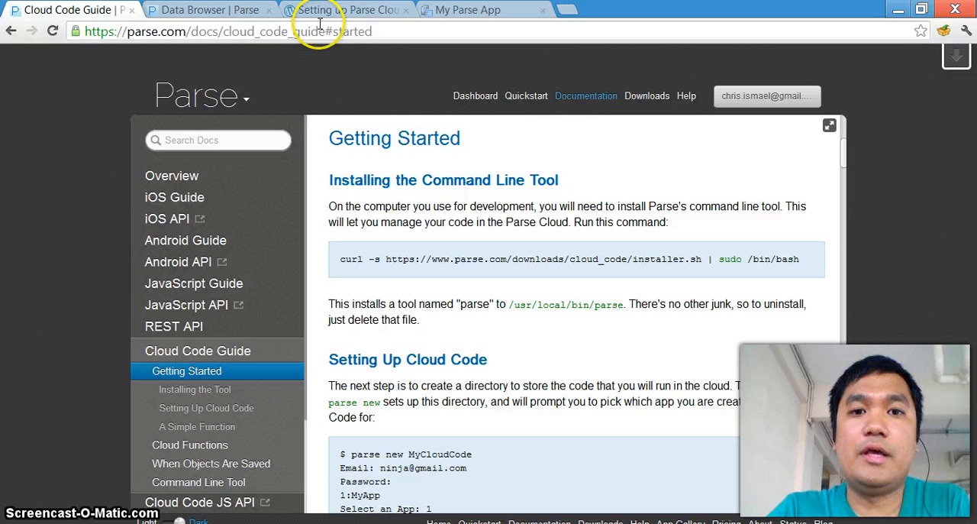
click(352, 9)
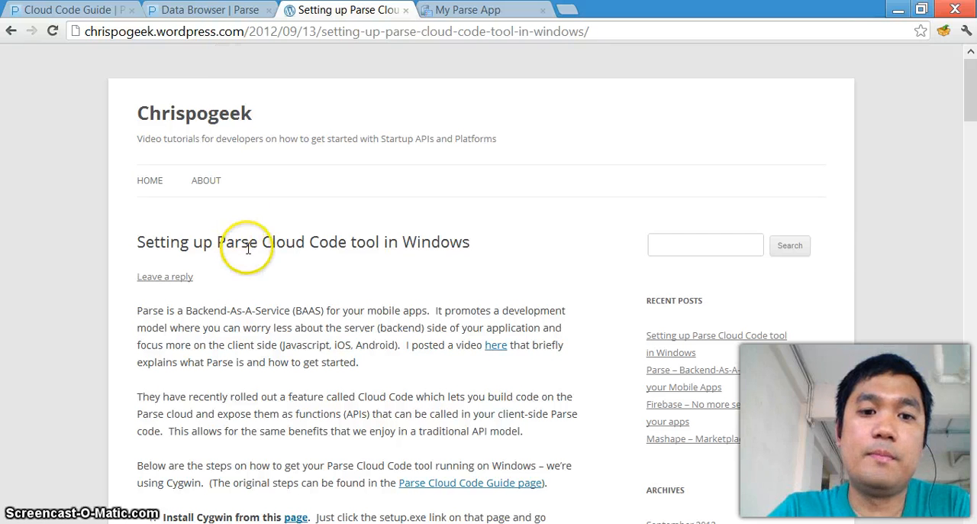
mouse_move(297, 342)
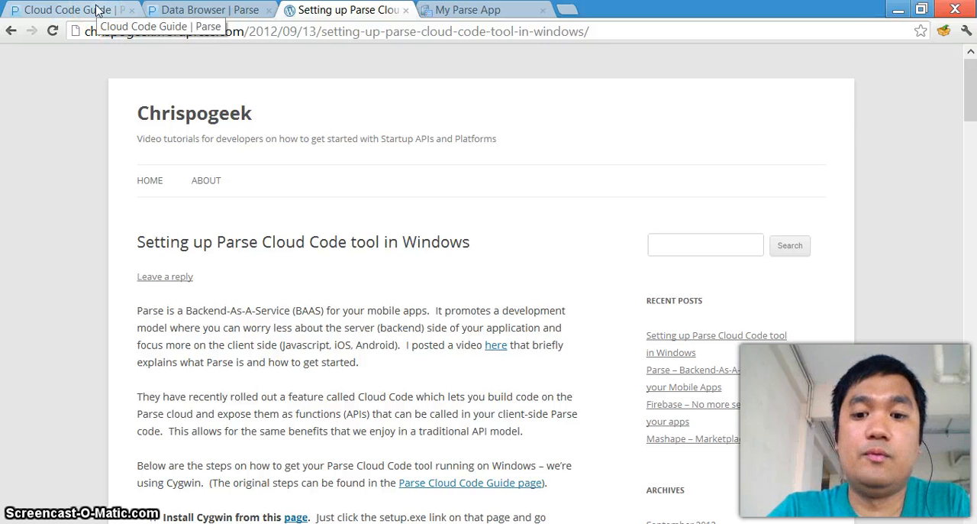
mouse_move(349, 67)
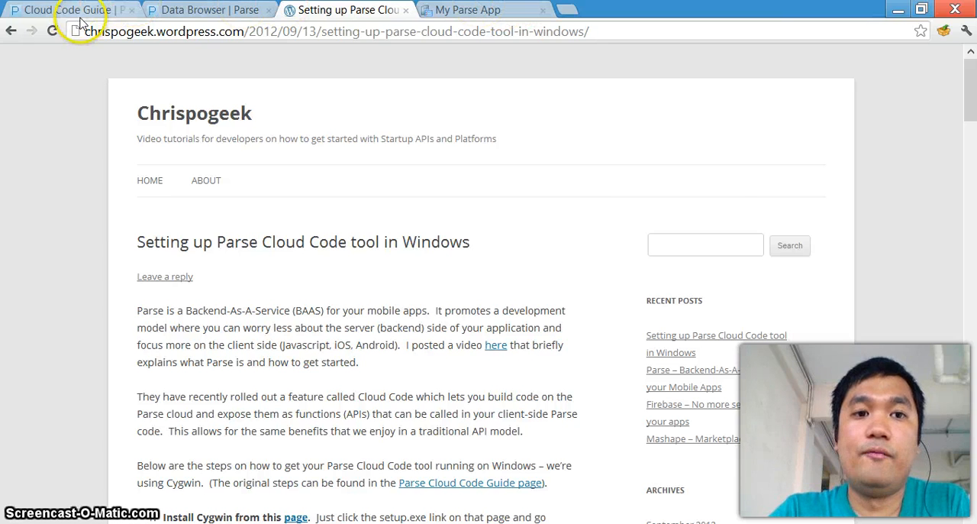
click(61, 9)
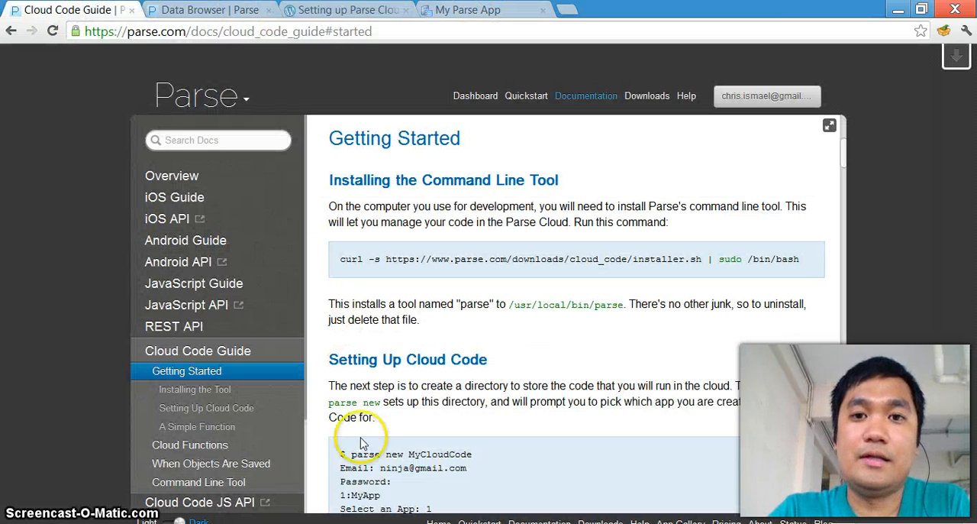